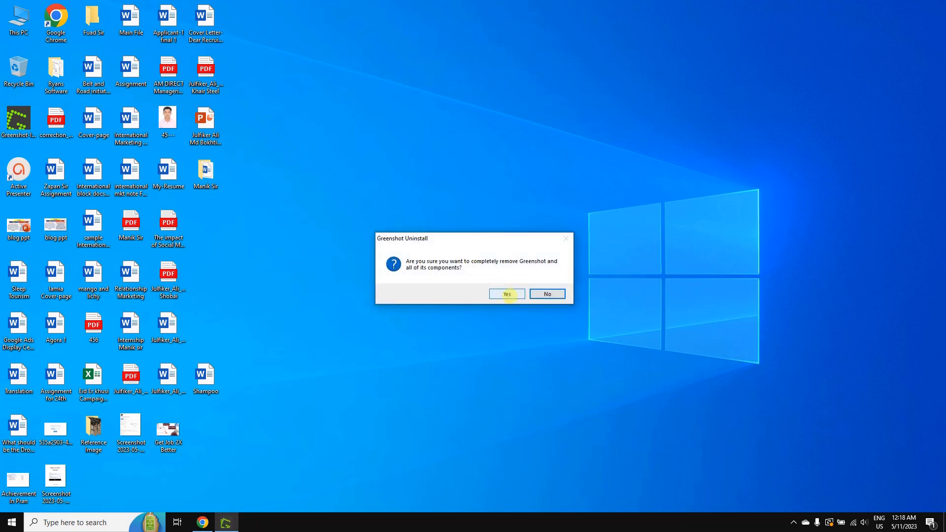
Step: Confirm complete removal with Yes, triggering the 'Greenshot is currently running' warning
left_click(506, 294)
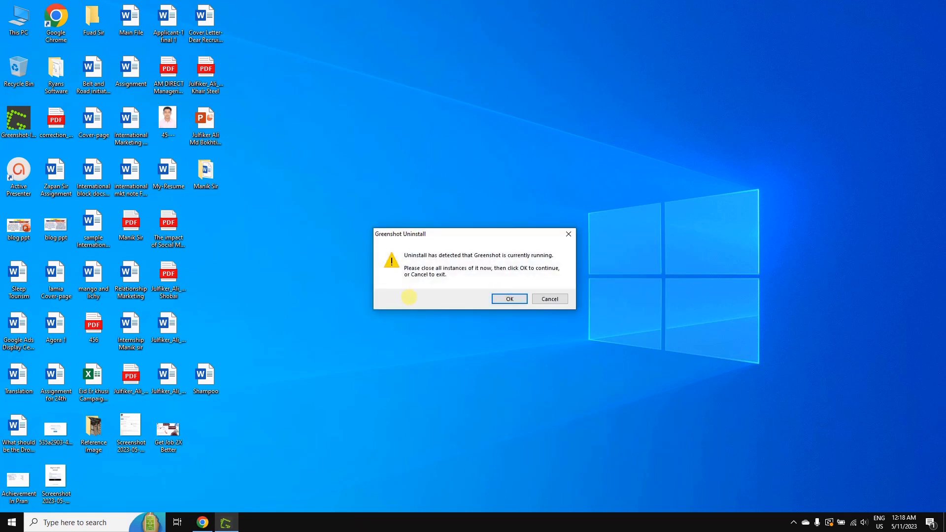
mouse_move(454, 259)
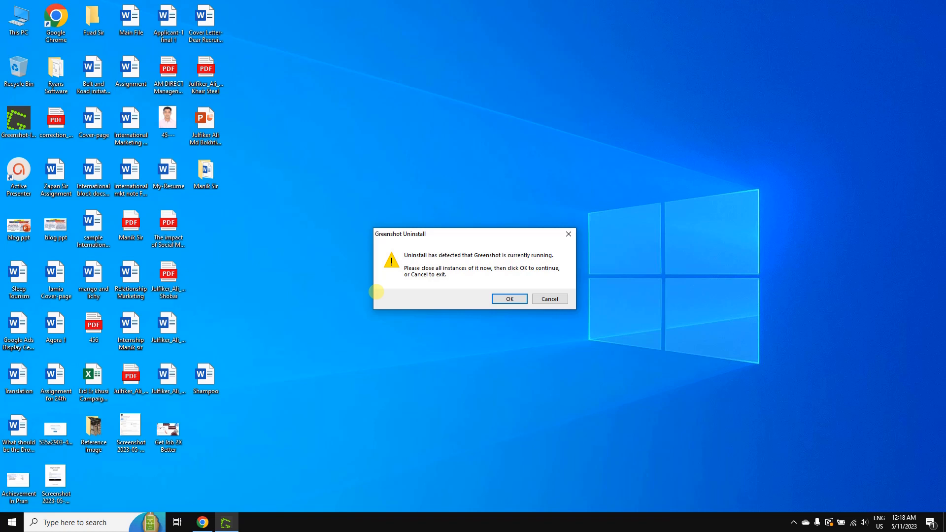
double_click(469, 255)
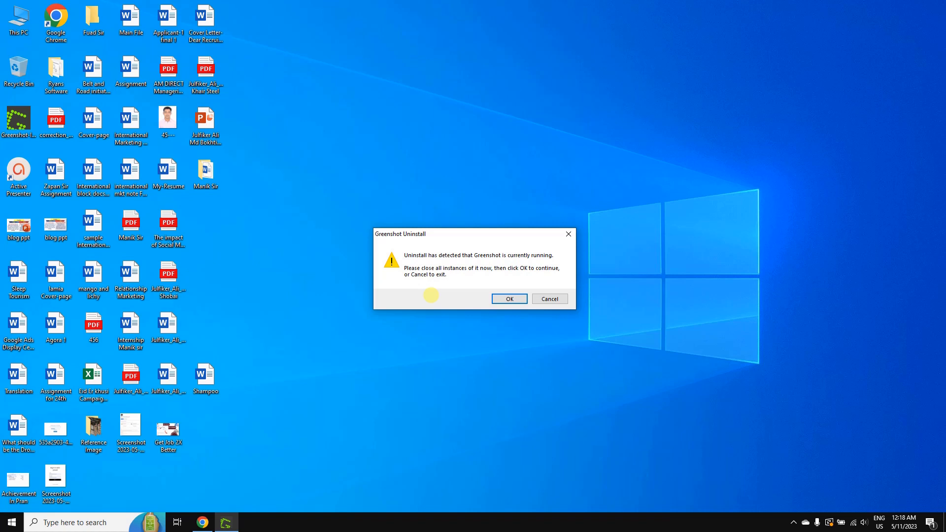
Step: Cancel the blocked uninstall, then exit Greenshot from its hidden tray icon's menu
left_click(550, 298)
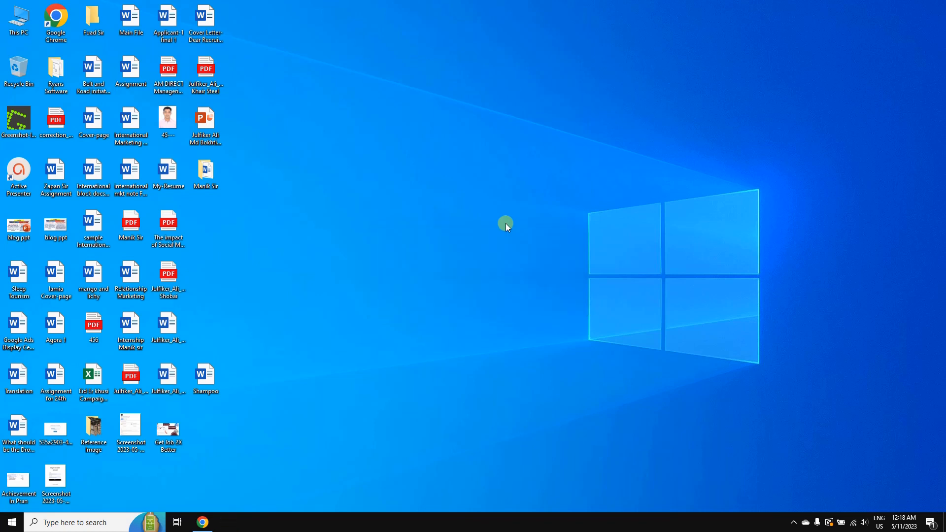
mouse_move(455, 295)
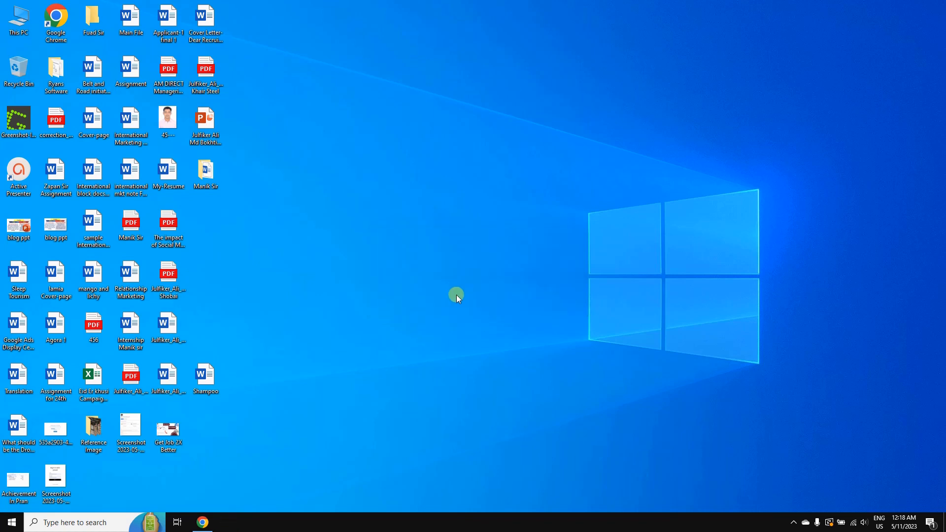
mouse_move(743, 372)
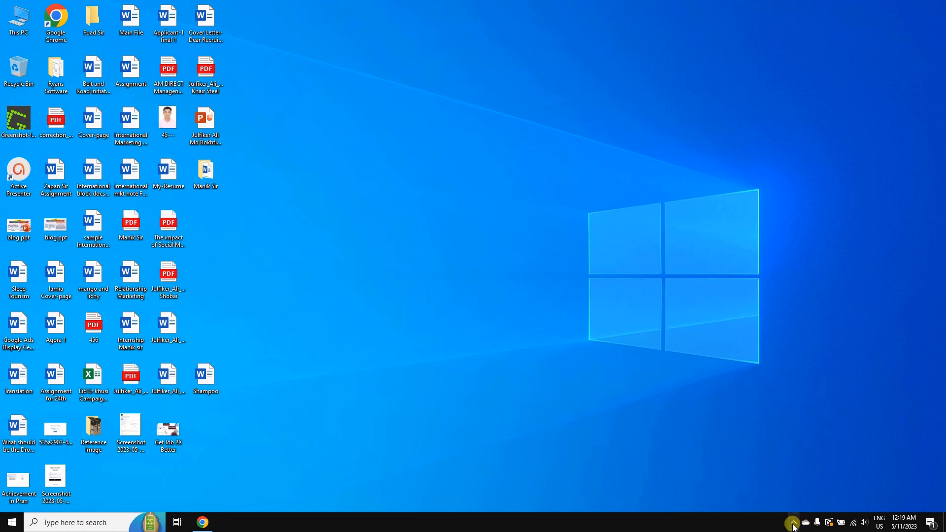
mouse_move(792, 522)
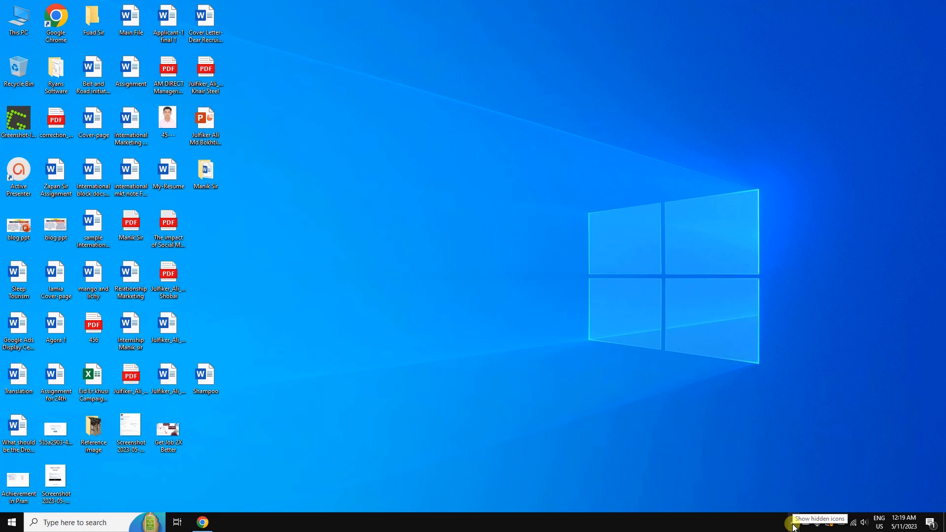
left_click(786, 523)
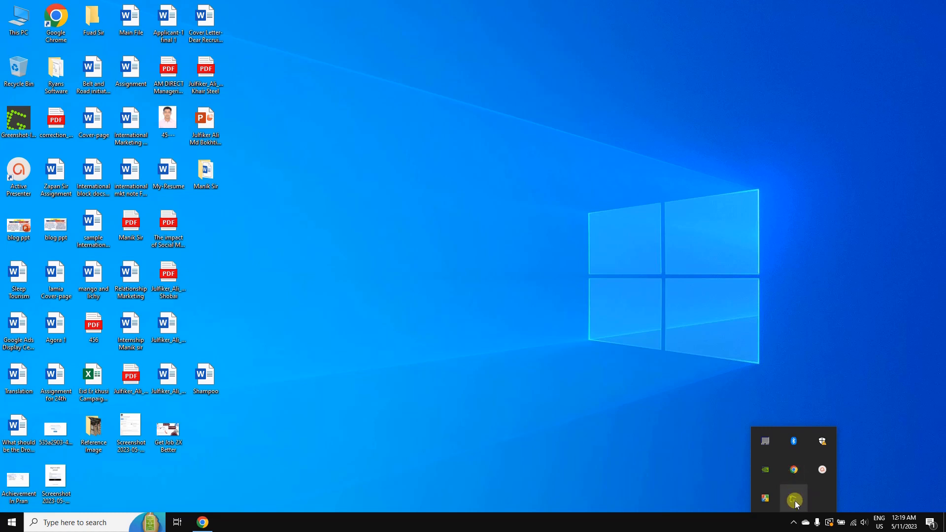
mouse_move(794, 500)
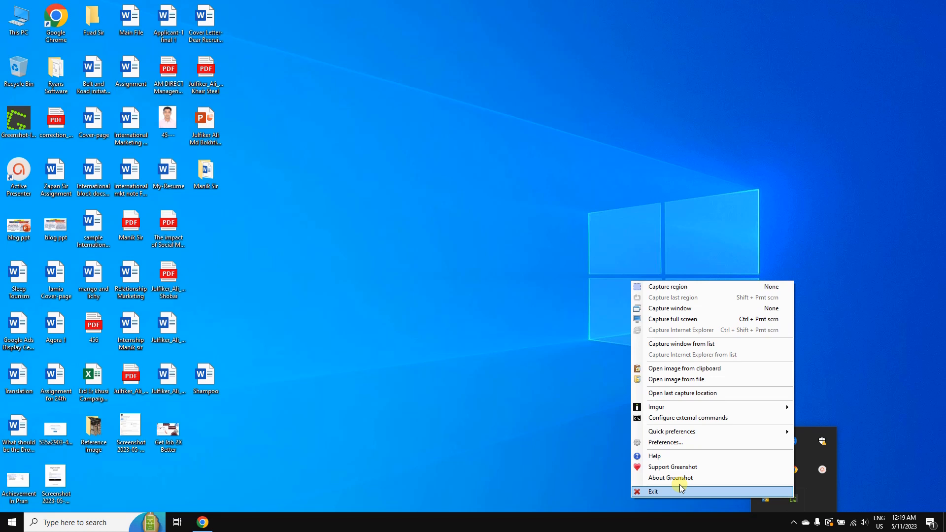
left_click(653, 491)
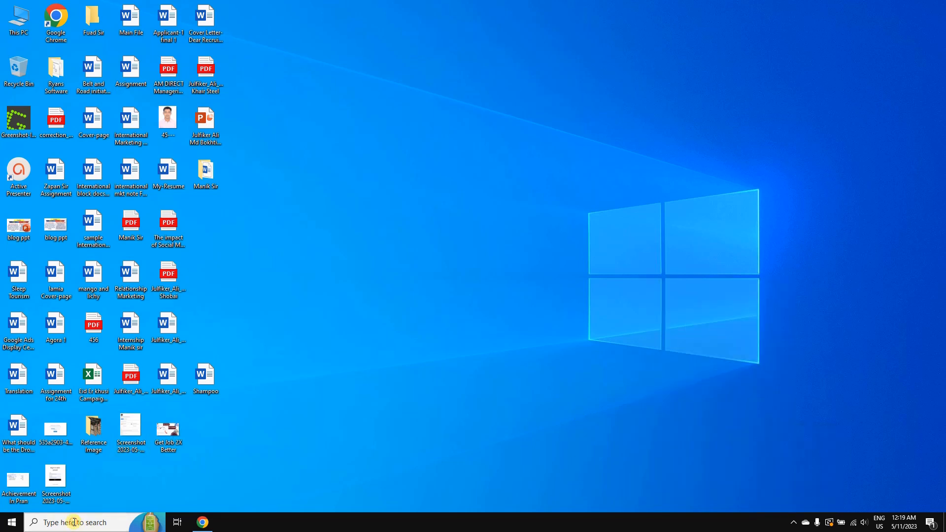
Step: From taskbar search, uninstall the Recent 'Uninstall Greenshot' entry to reach Programs and Features
left_click(10, 522)
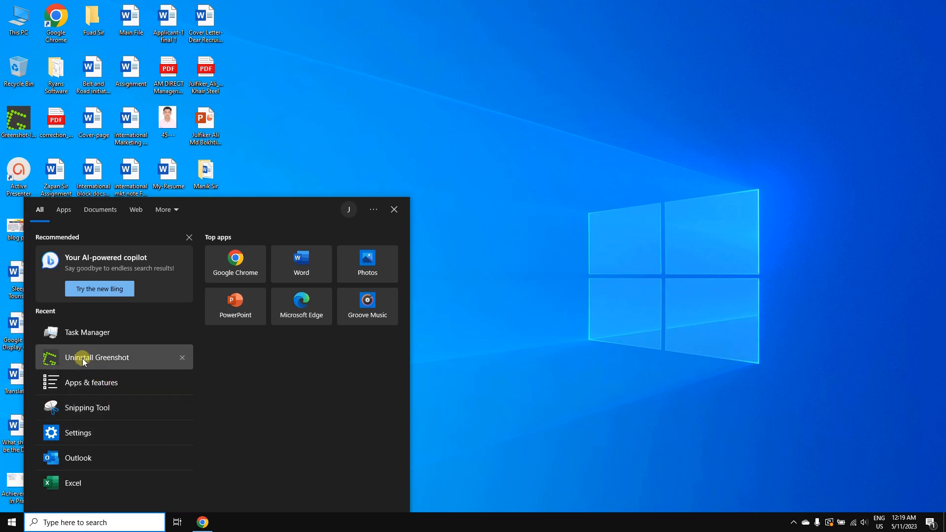
right_click(84, 360)
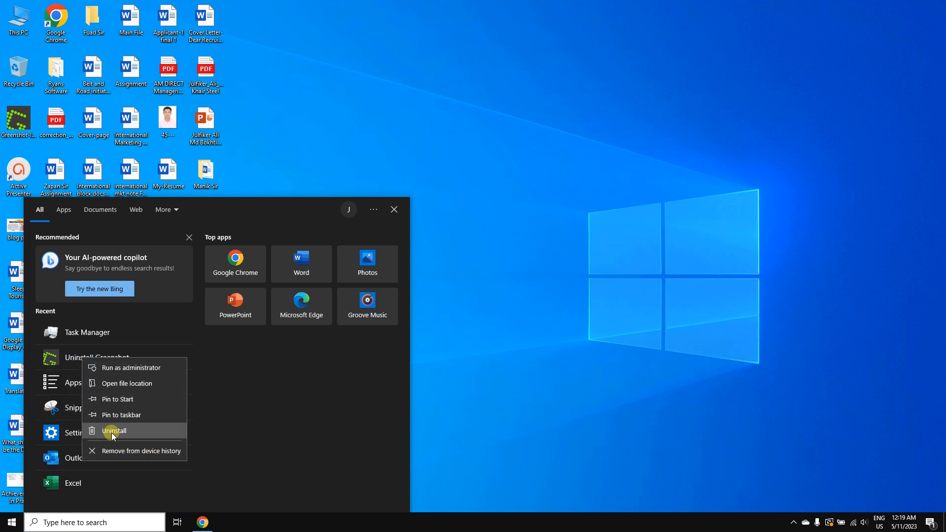
left_click(114, 431)
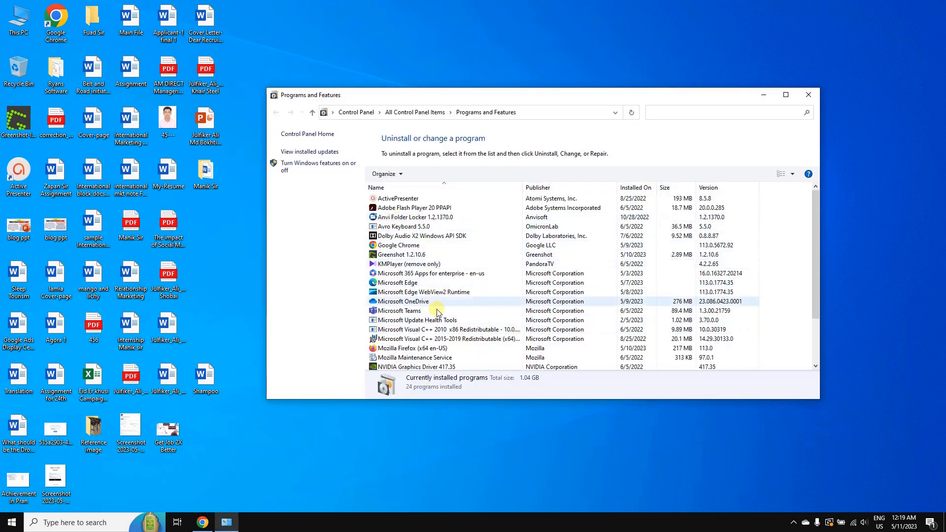
Step: Uninstall Greenshot 1.2.10.6 from the list and confirm removing it and all components
right_click(396, 254)
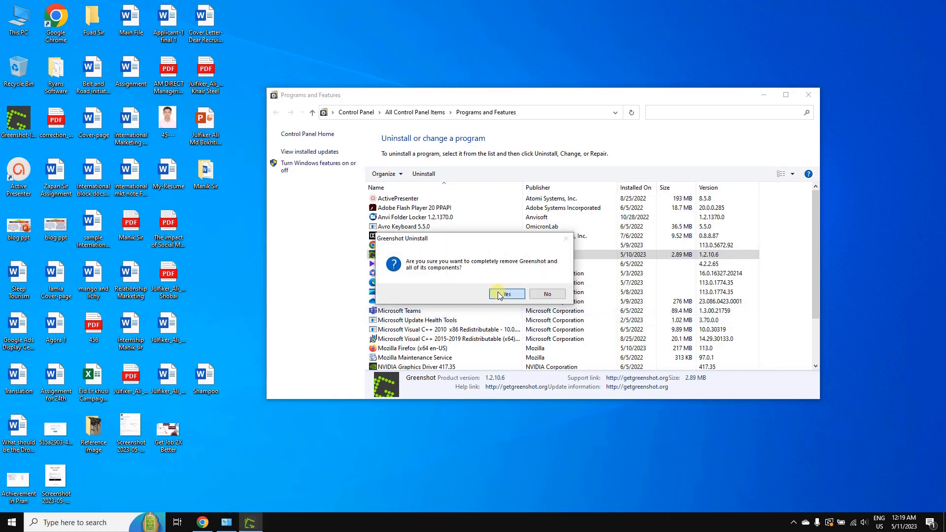
left_click(506, 294)
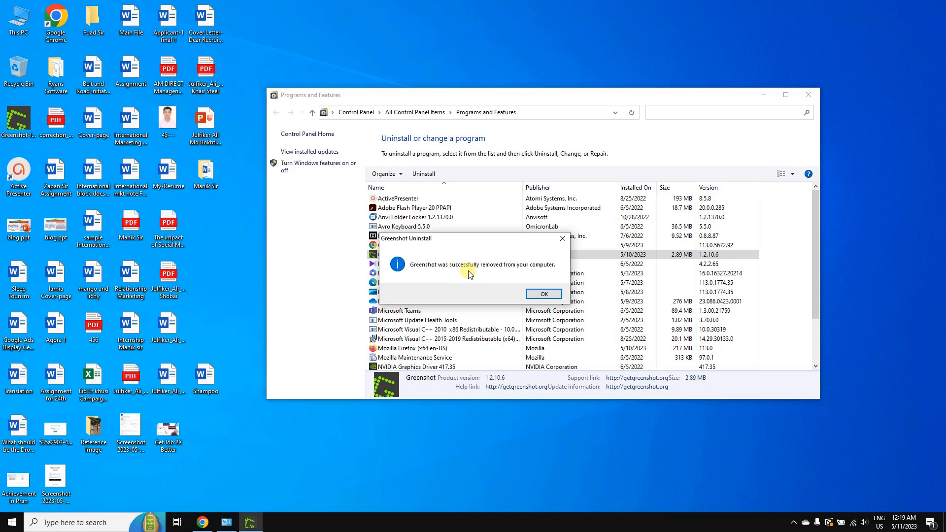
mouse_move(544, 293)
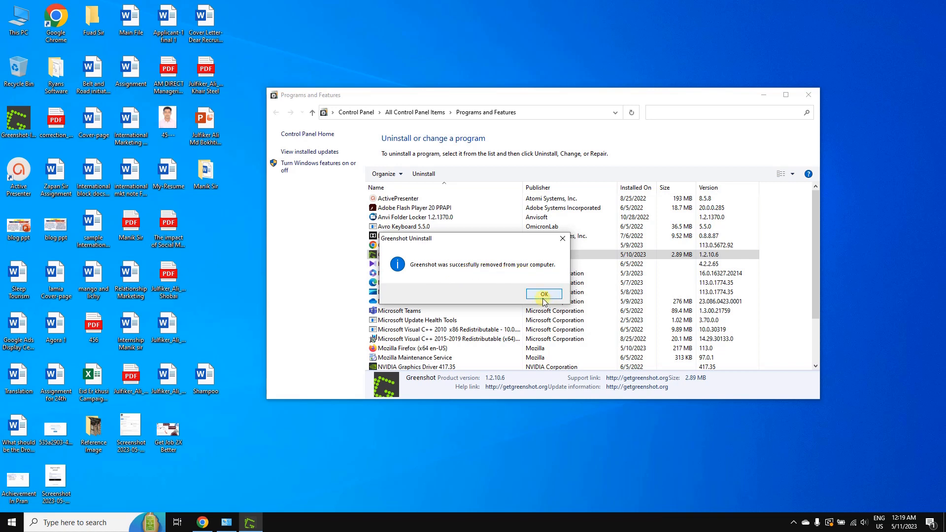